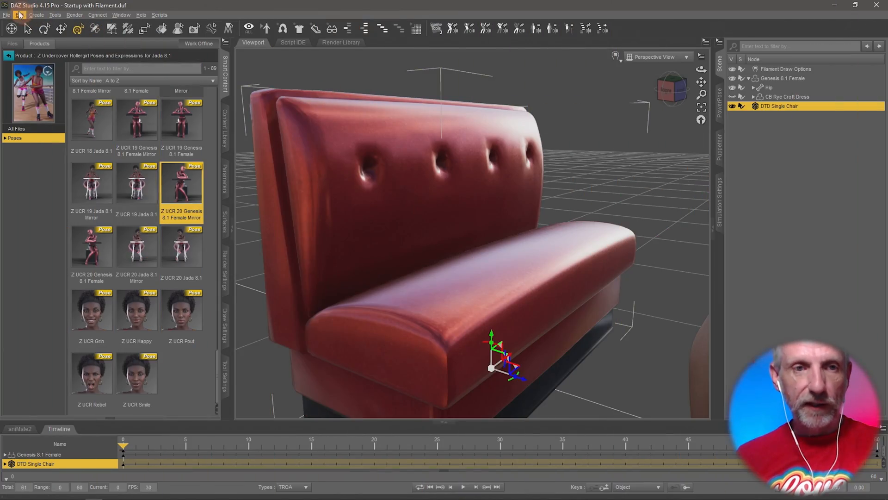
# - Bring up the Edit menu to reach the geometry commands for the DTD Single Chair
pyautogui.click(19, 15)
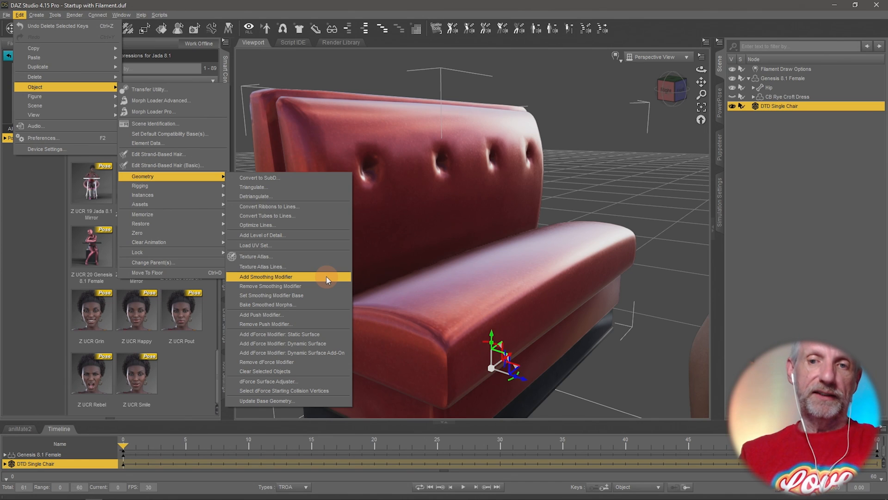
# - Add a Smoothing Modifier to the chair and start choosing its Collision Item in Parameters
pyautogui.click(267, 277)
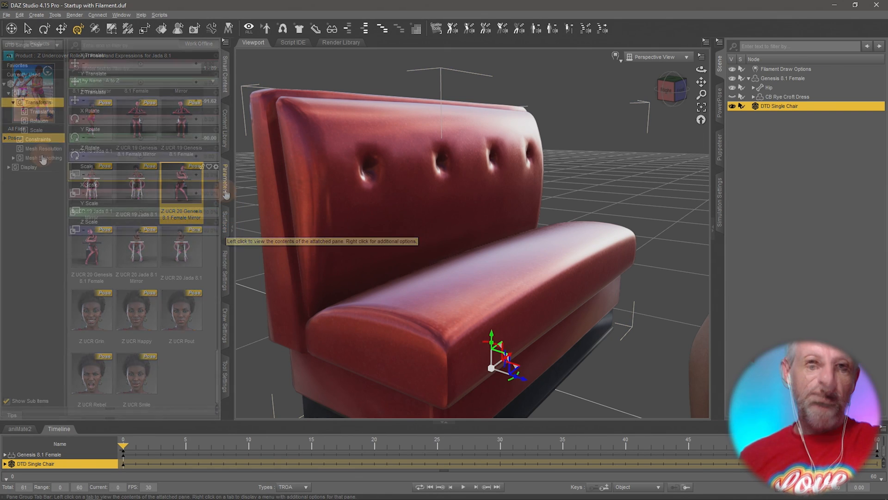
pyautogui.click(43, 157)
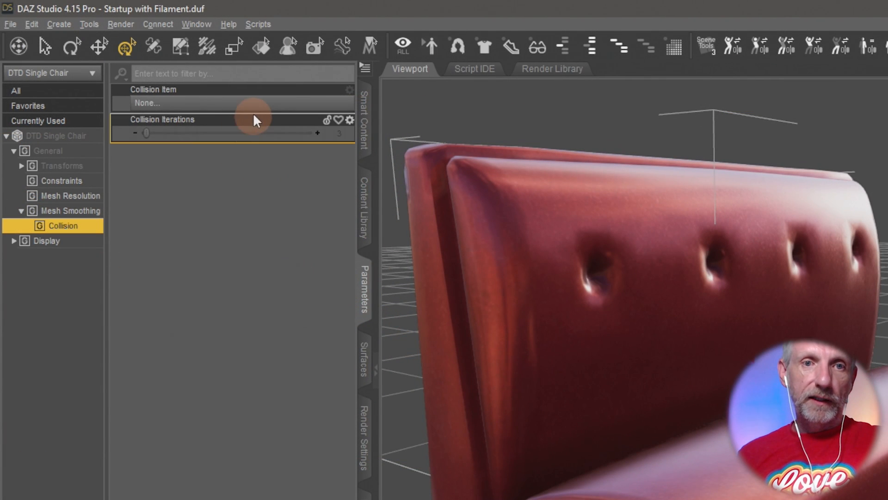
pyautogui.click(198, 103)
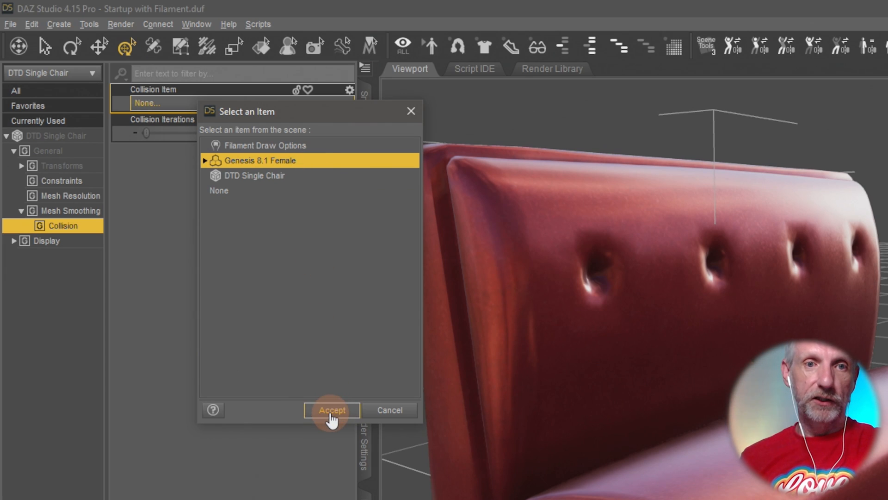
# - Accept Genesis 8.1 Female as the chair's collision item and select the seated figure
pyautogui.click(331, 410)
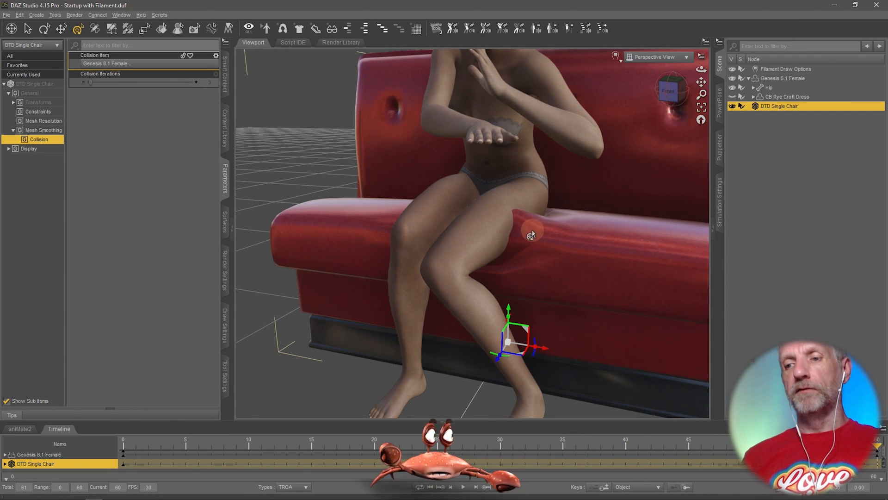
pyautogui.moveTo(619, 294)
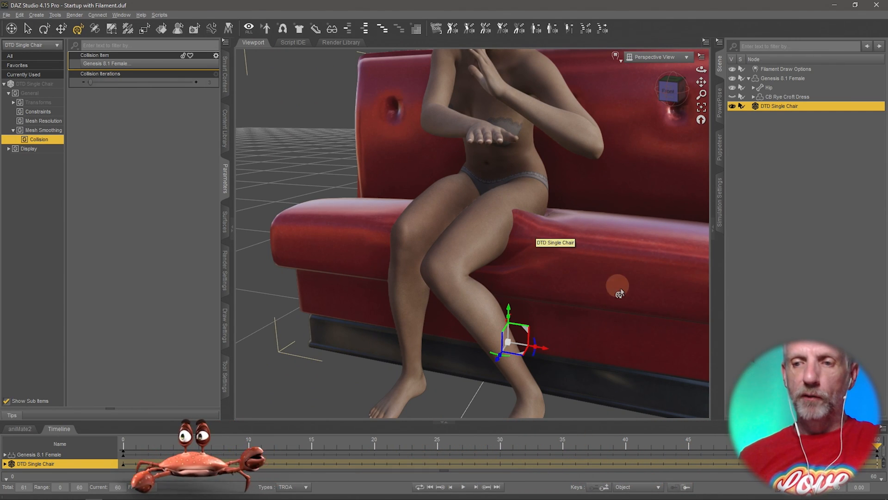
pyautogui.click(784, 78)
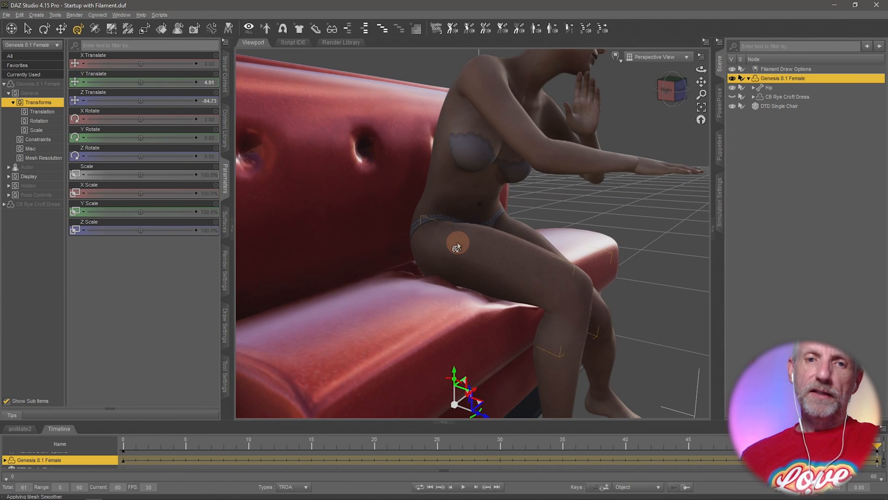
# - Raise the DTD Single Chair's Collision Iterations to deepen the seat dent
pyautogui.click(779, 105)
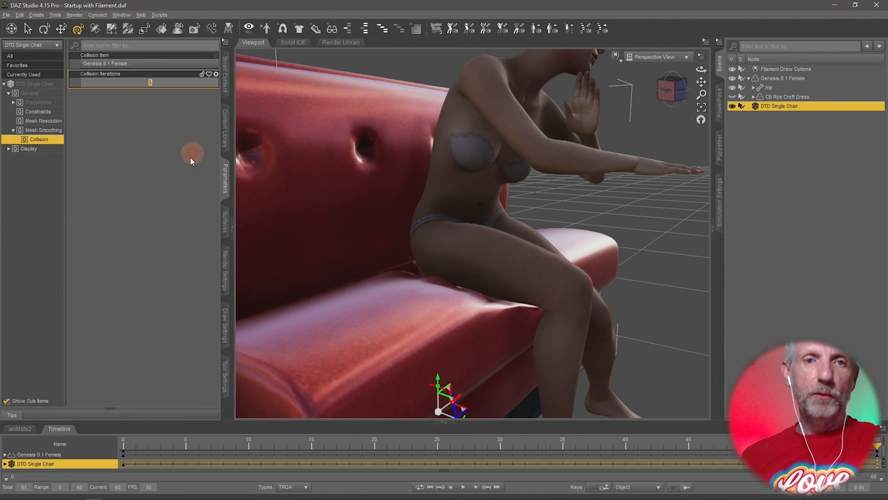
pyautogui.moveTo(150, 83); pyautogui.dragTo(196, 83)
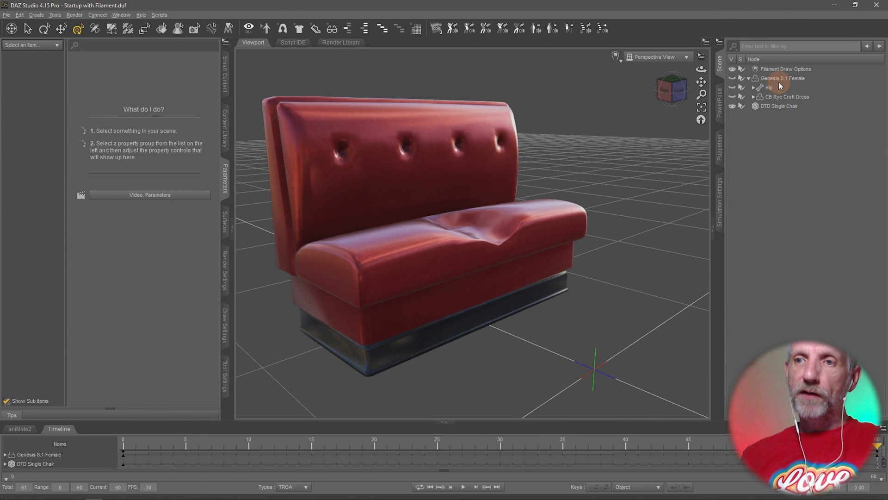
pyautogui.click(782, 78)
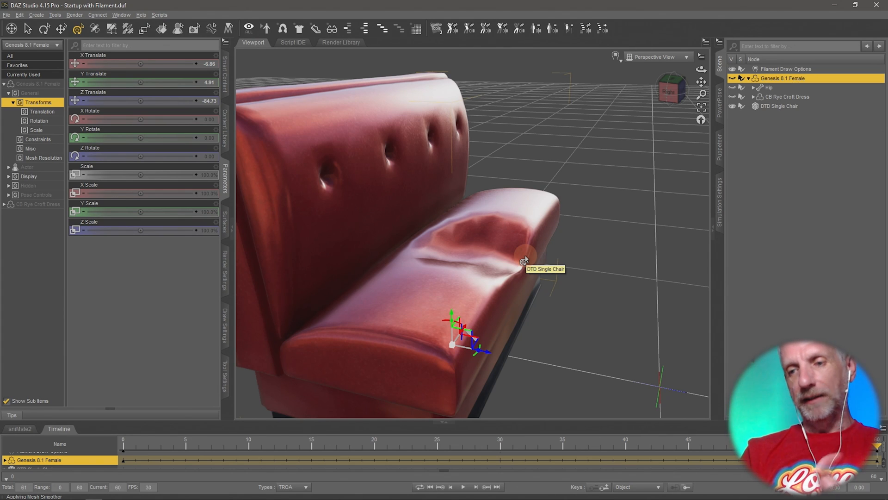
pyautogui.moveTo(524, 260)
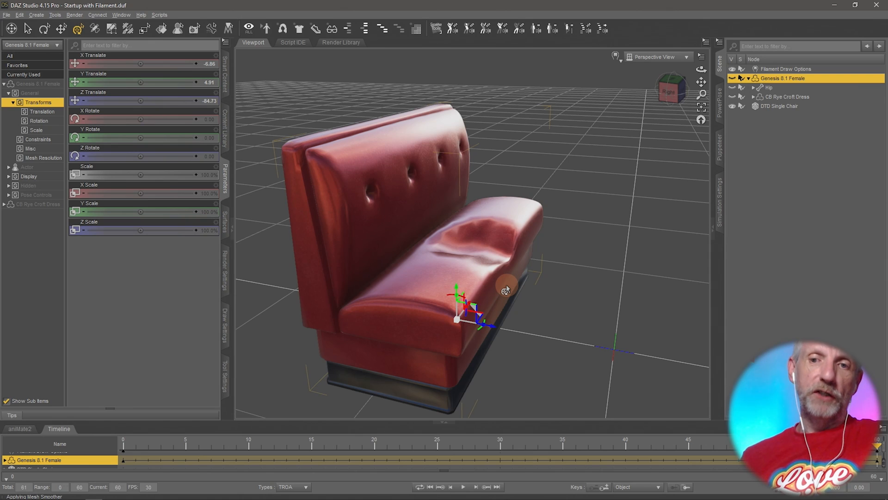
pyautogui.moveTo(505, 290)
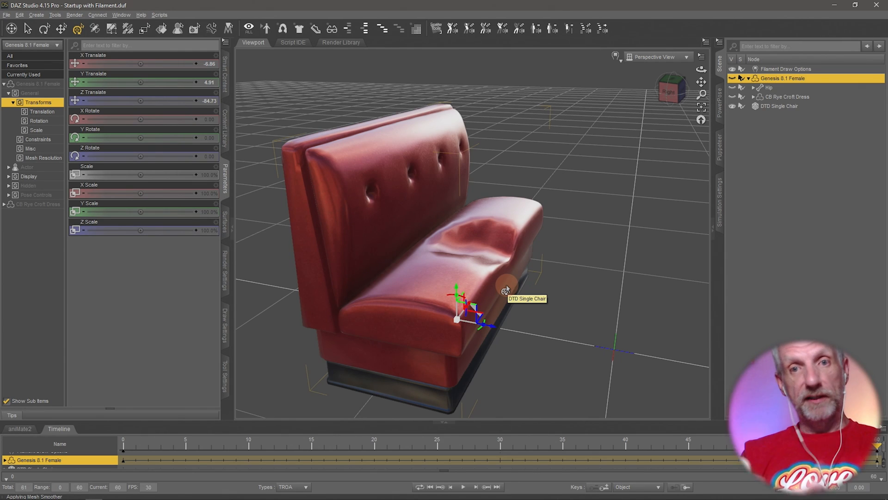
pyautogui.moveTo(506, 288)
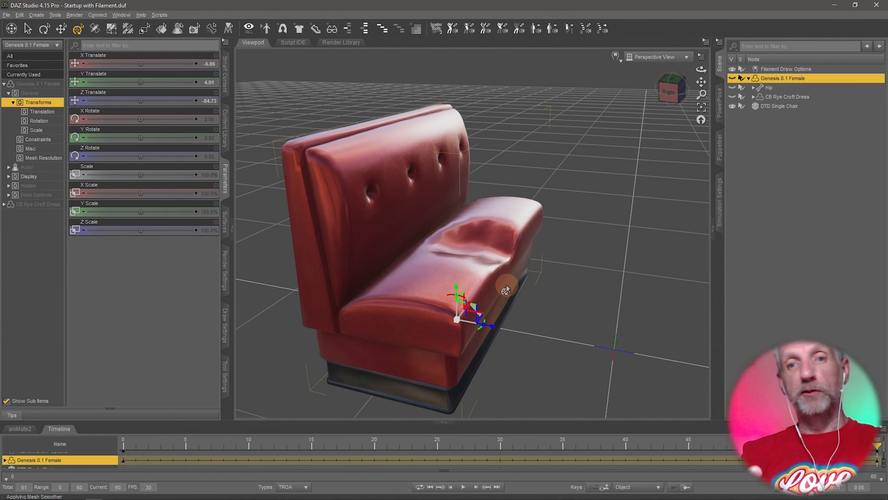
pyautogui.moveTo(730, 235)
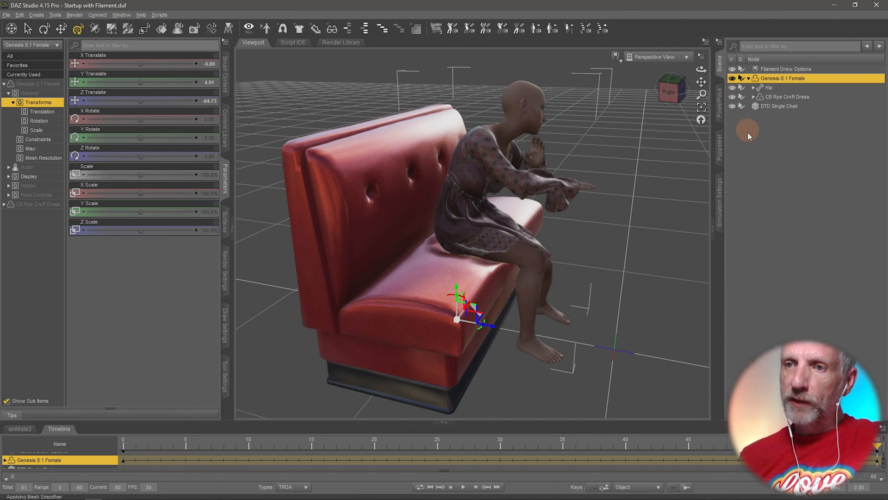
pyautogui.moveTo(498, 388)
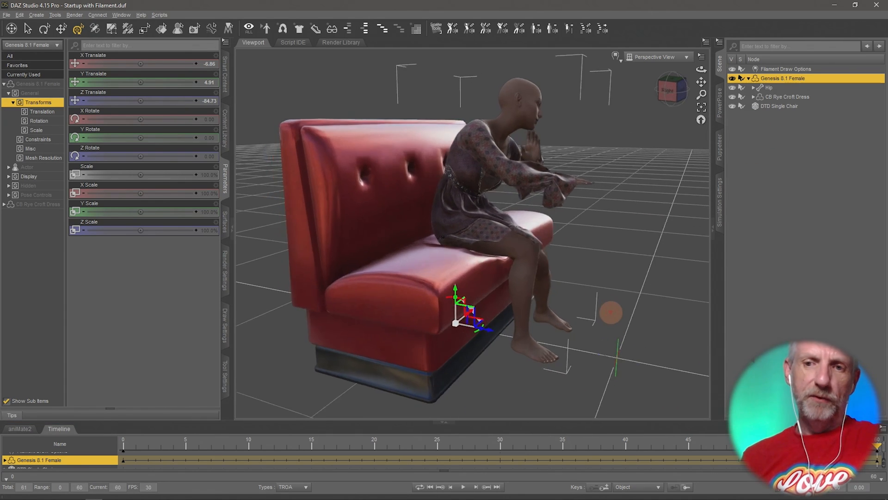
# - Show the dForce Simulation Settings with the figure seated on the couch again
pyautogui.click(720, 198)
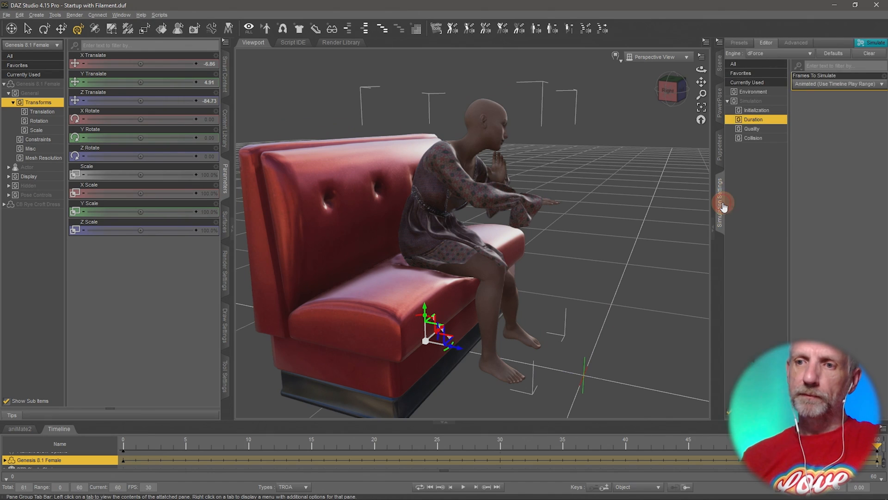